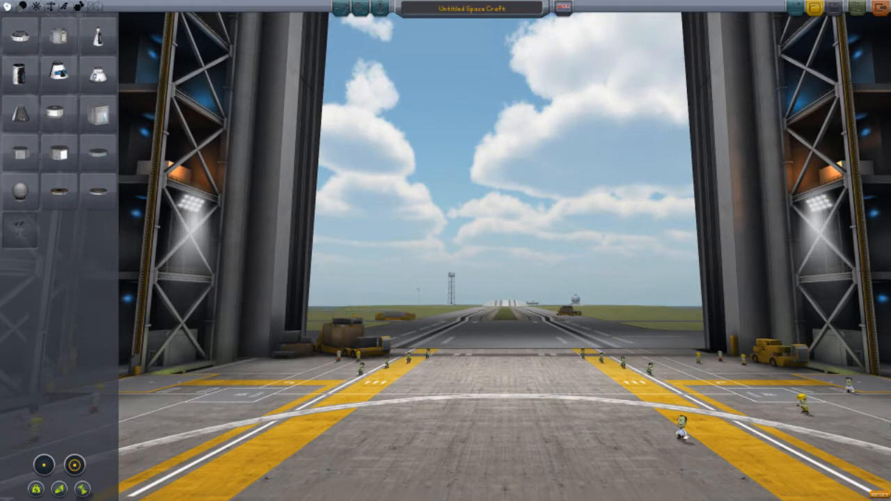
mouse_move(97, 112)
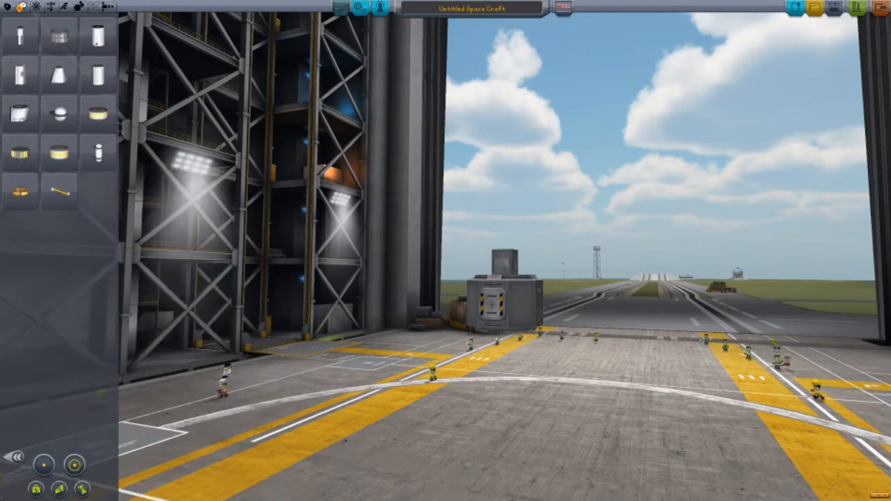
mouse_move(97, 150)
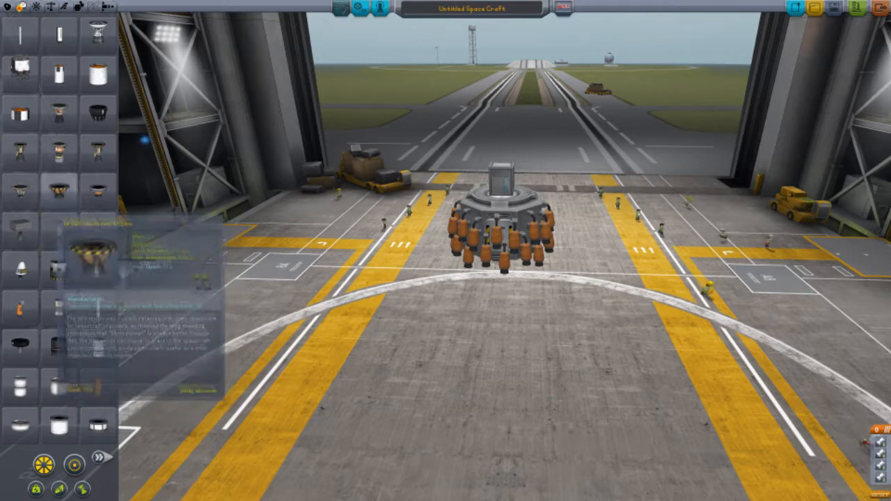
Attach a ring of small orange engines radially around the central core
left_click(100, 456)
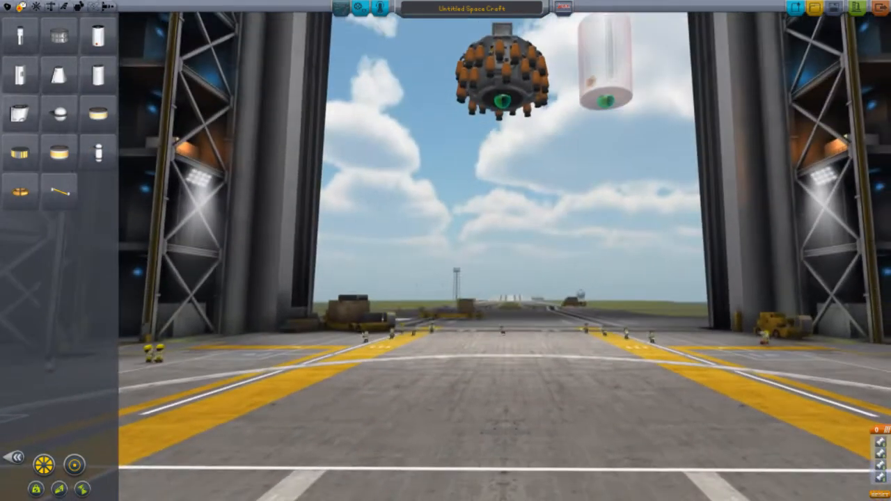
mouse_move(97, 35)
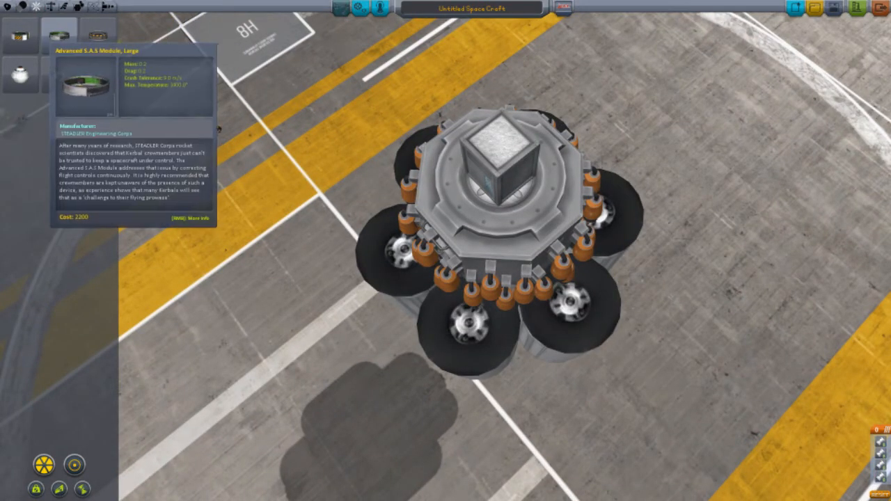
mouse_move(98, 39)
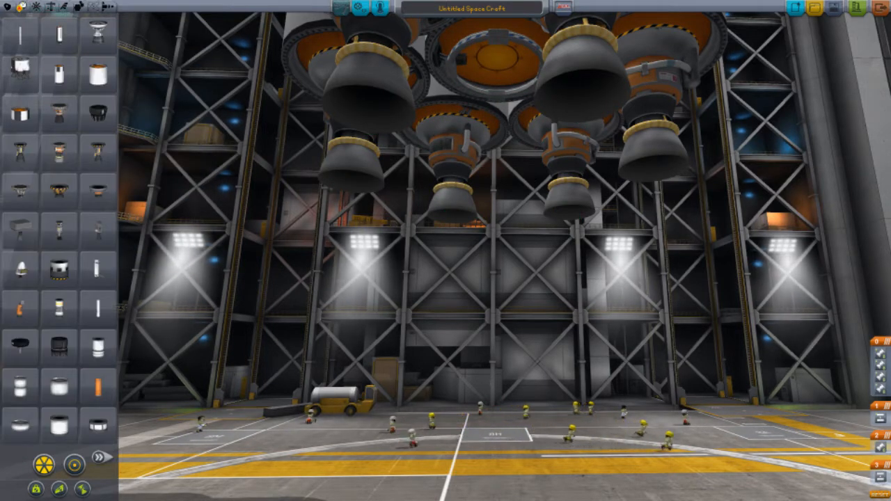
mouse_move(98, 267)
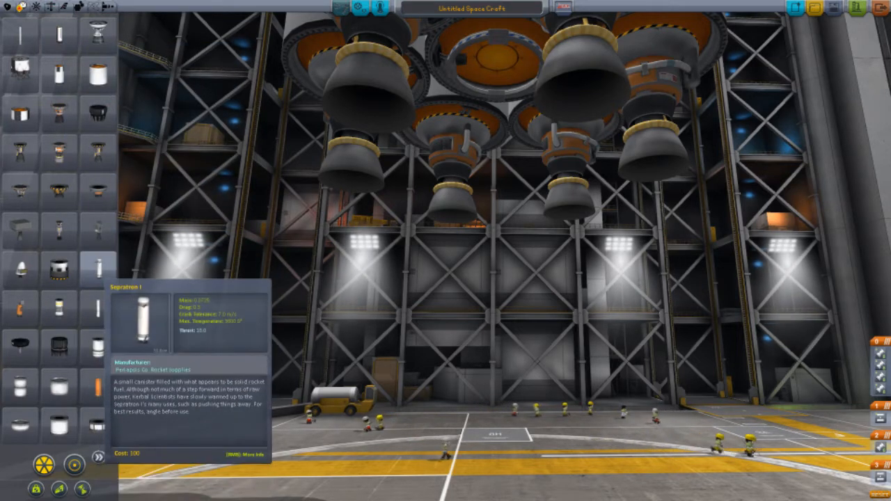
mouse_move(97, 305)
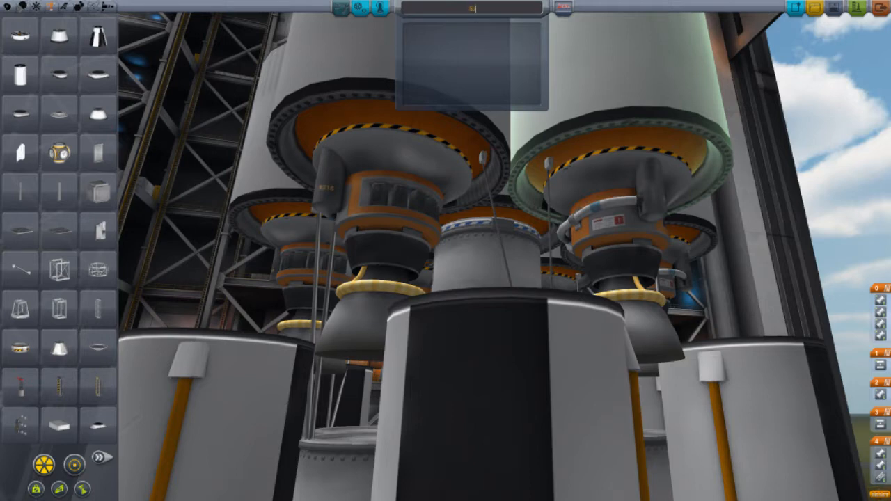
Enter 'SS' in the craft name field and correct it with backspace
type("SS")
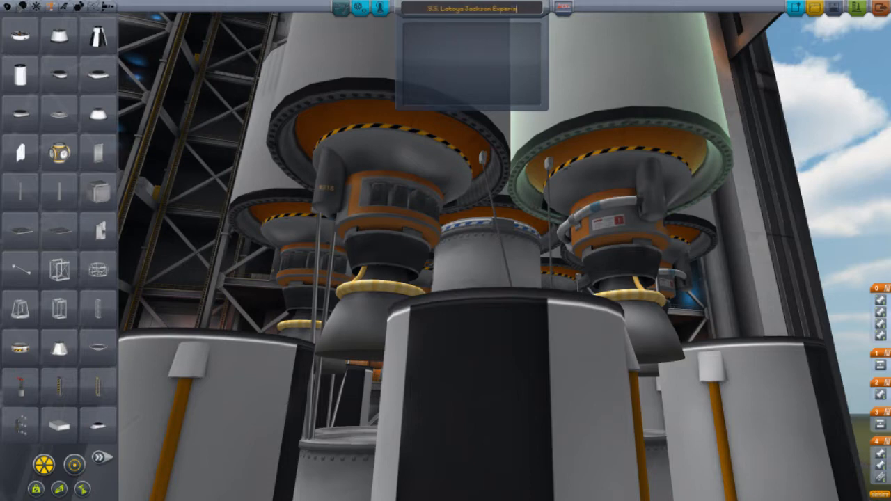
key("backspace")
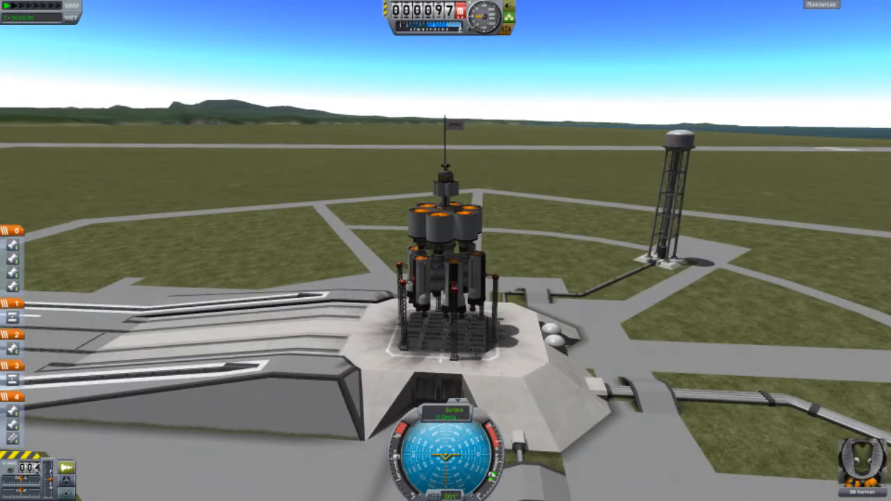
Ignite the first stage with Space to lift the rocket off the pad
key("space")
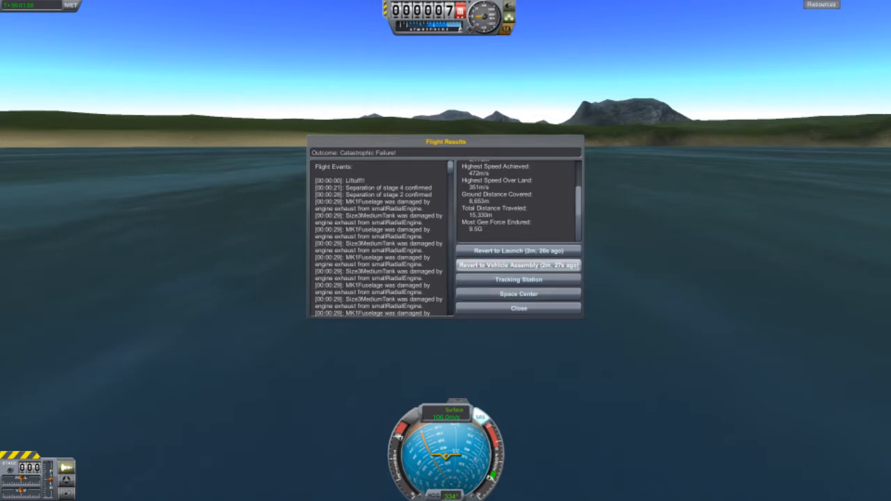
Revert from the Flight Results dialog back to the vehicle assembly building
left_click(518, 265)
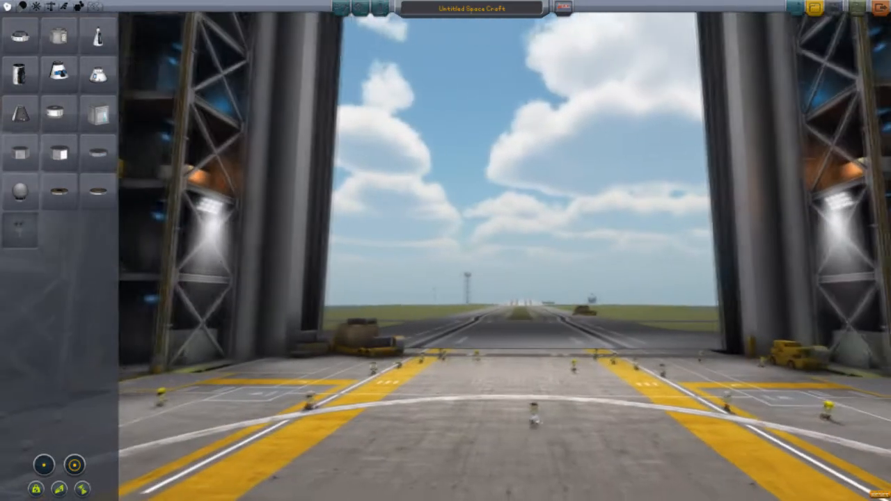
mouse_move(59, 36)
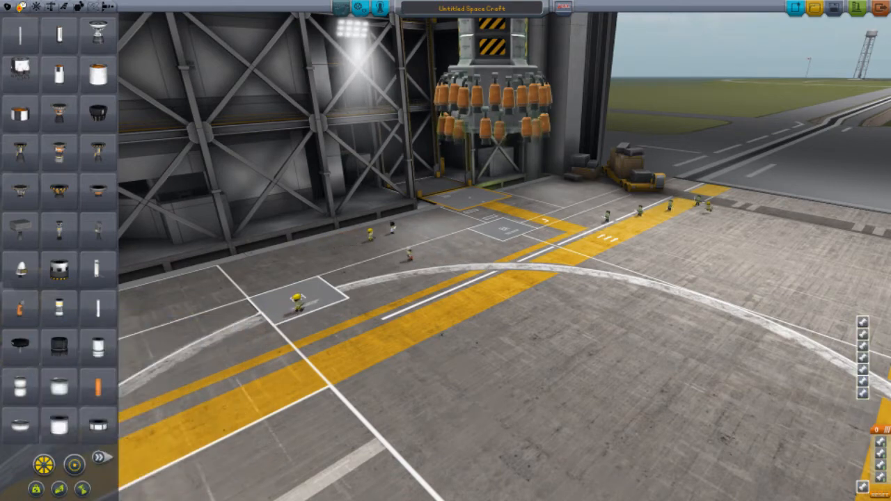
mouse_move(20, 267)
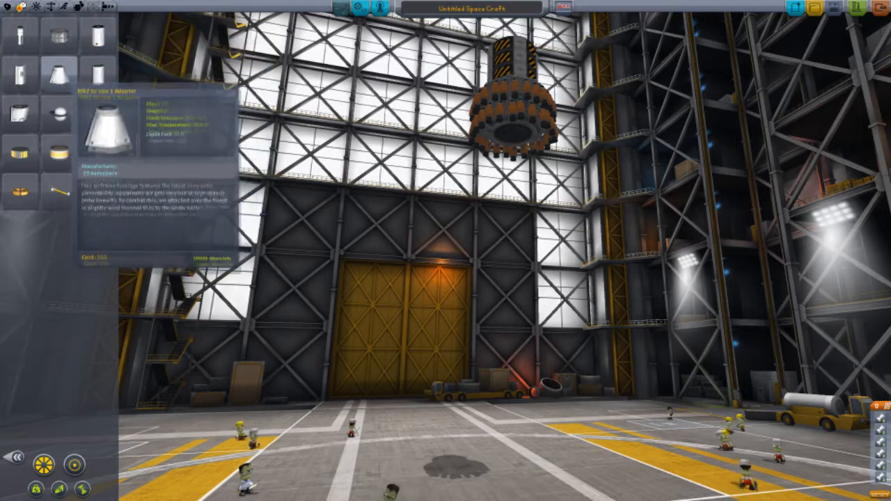
mouse_move(96, 113)
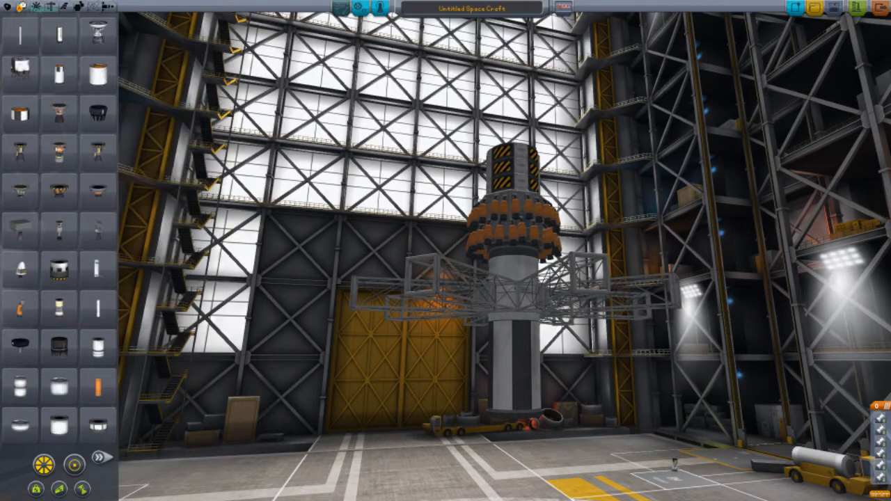
mouse_move(58, 35)
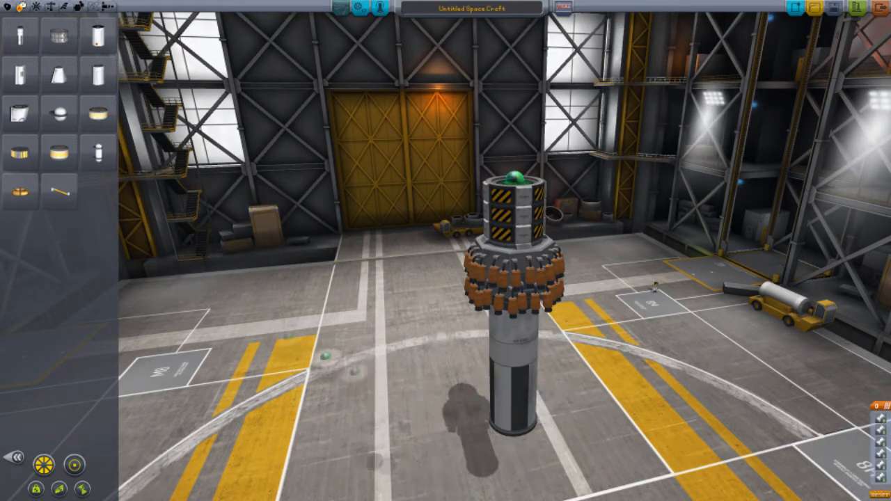
mouse_move(20, 189)
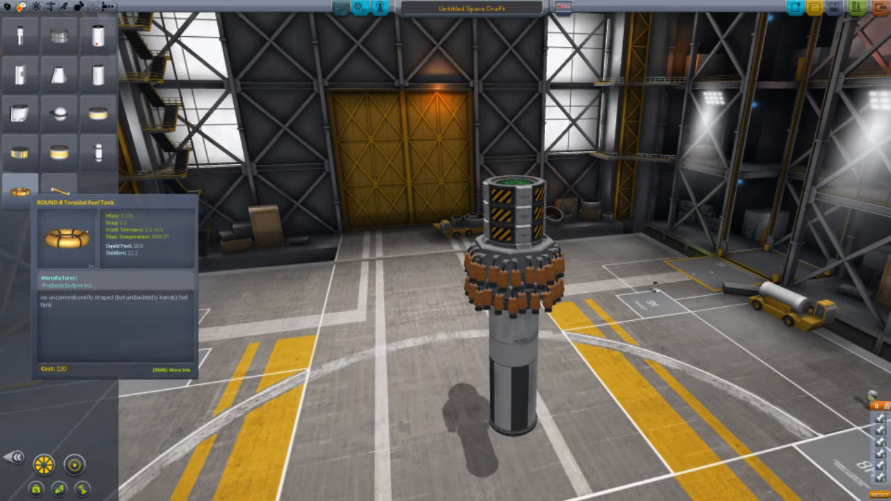
Pick up the ROUND-8 Toroidal Fuel Tank from the parts list for attachment
left_click(508, 378)
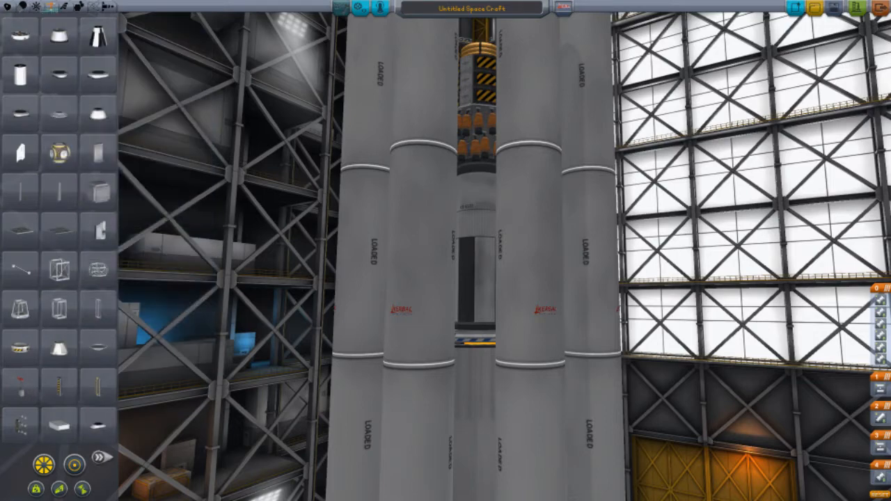
mouse_move(21, 150)
type("RR")
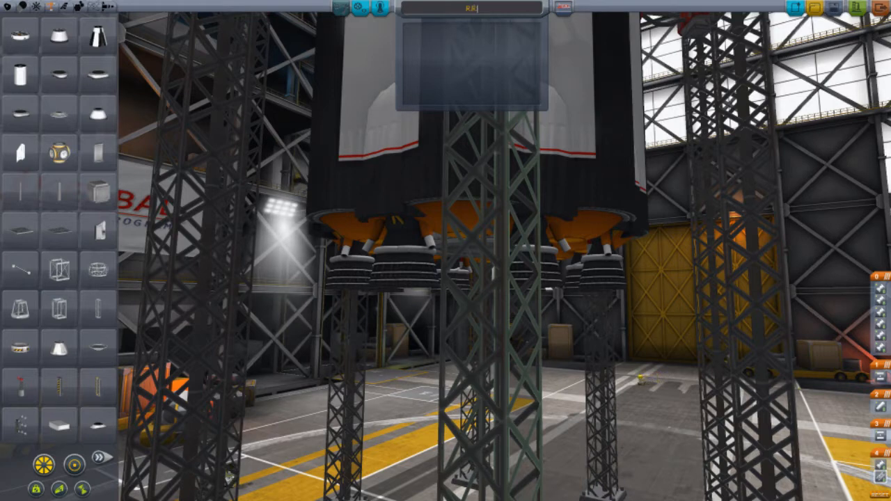
Enter '.Gear' as the craft's name in the name field
type(".Gear")
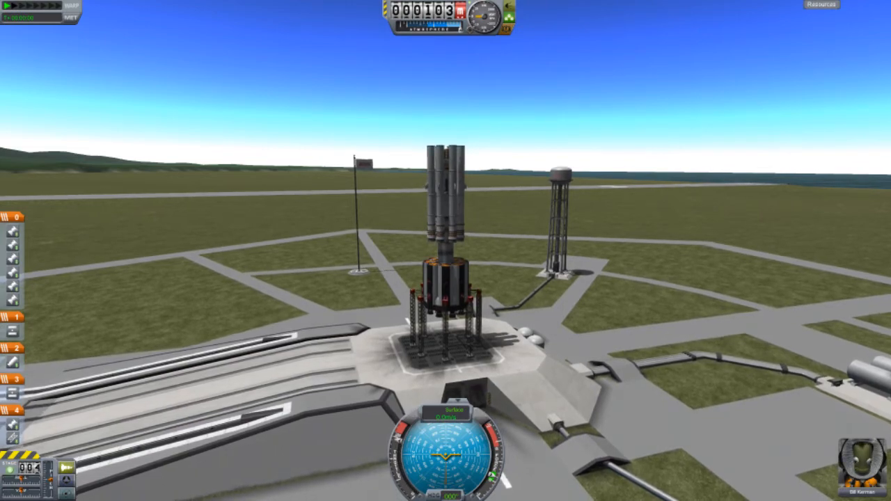
Activate the first stage with Space so the engines fire on the pad
key("space")
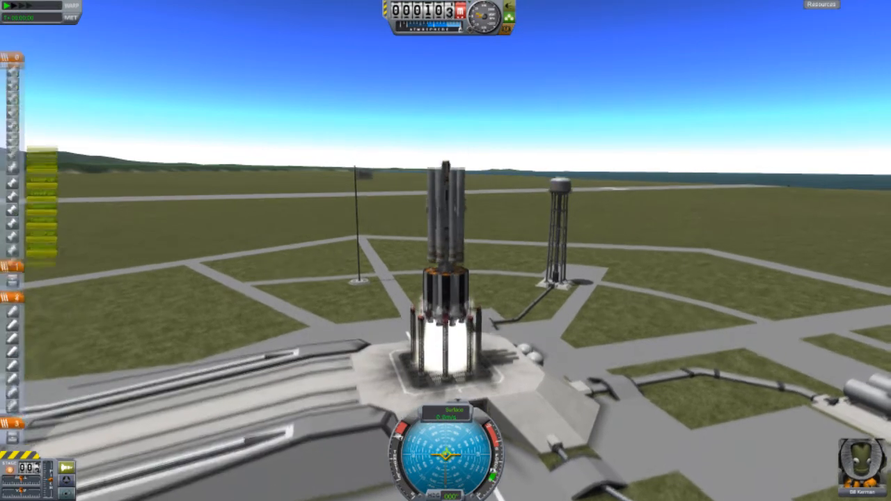